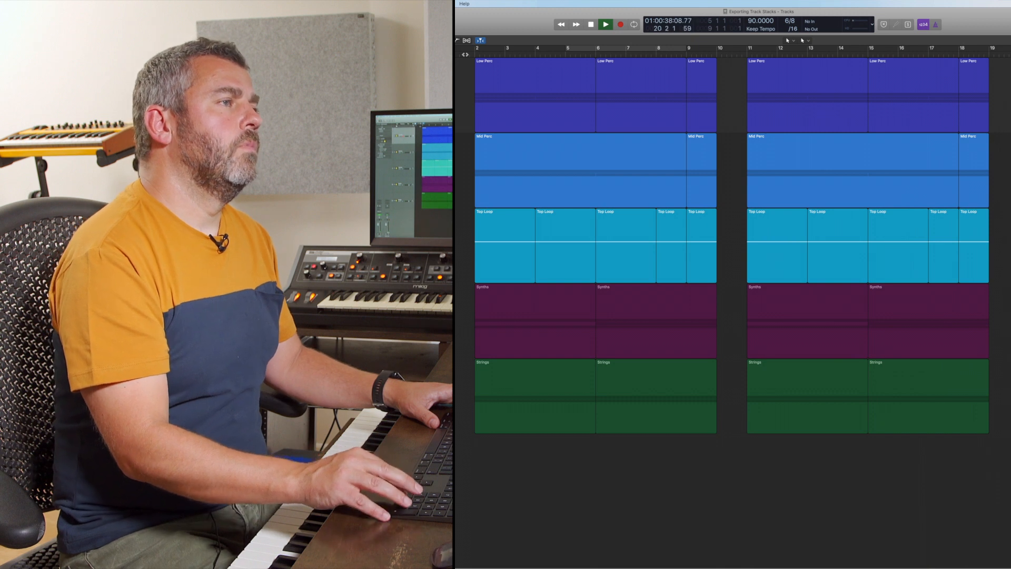
# - Open the Mixer to show the five bus-fed auxiliary channel strips
pyautogui.click(589, 23)
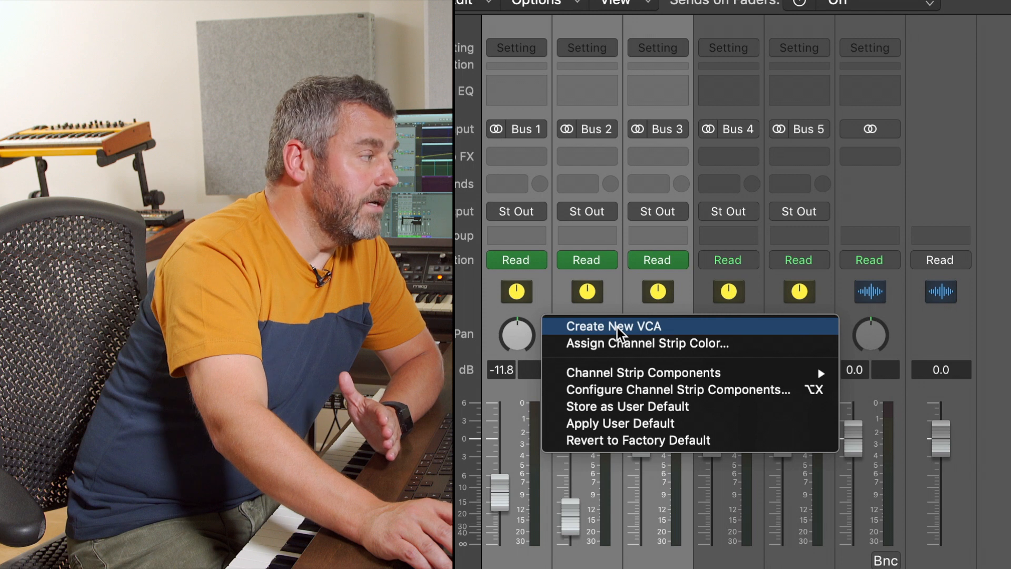
# - Create a new VCA over Low, Mid and Top Perc and name it Drum Vol
pyautogui.click(614, 325)
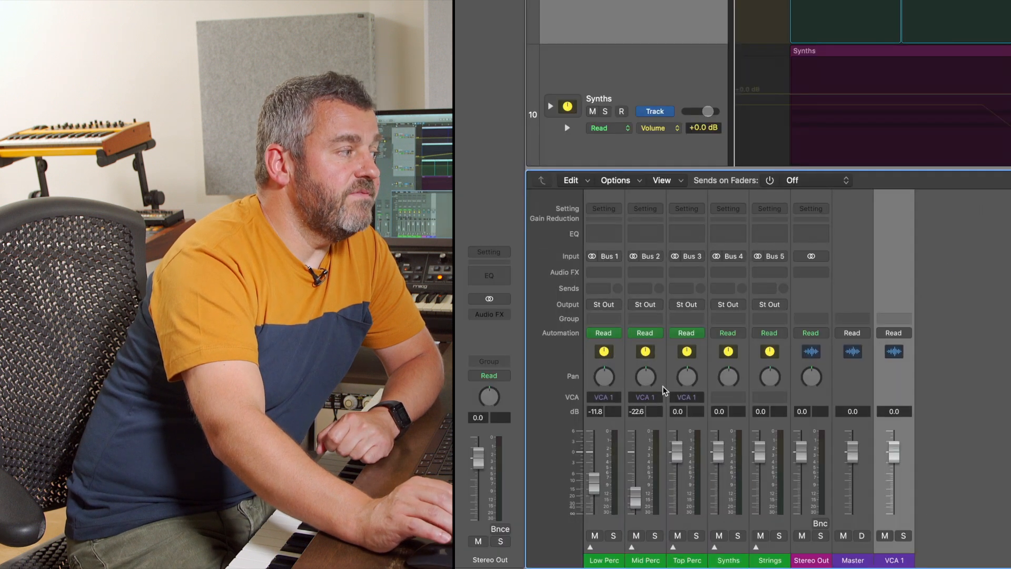
pyautogui.moveTo(600, 405)
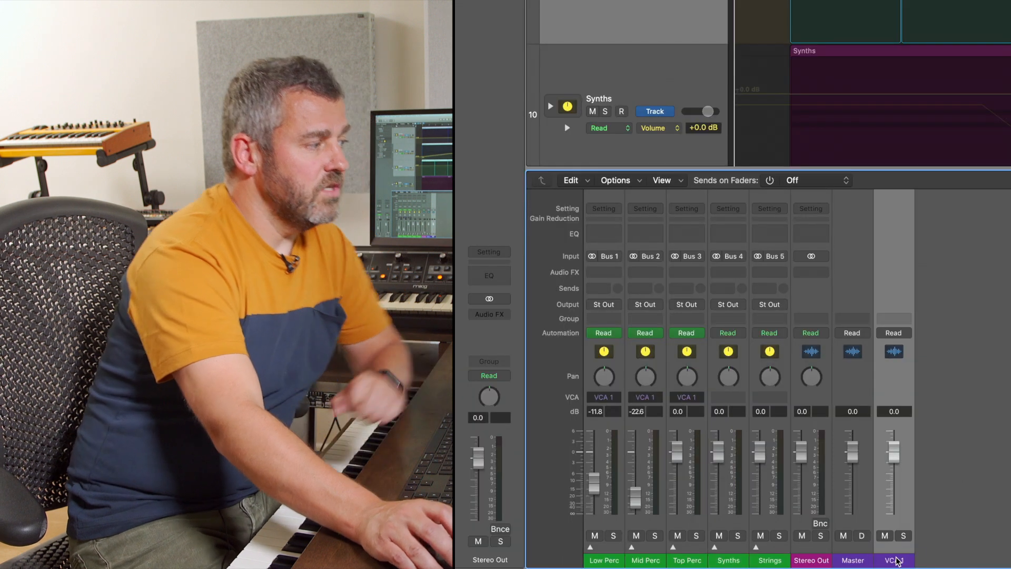
pyautogui.write('Drum Vol')
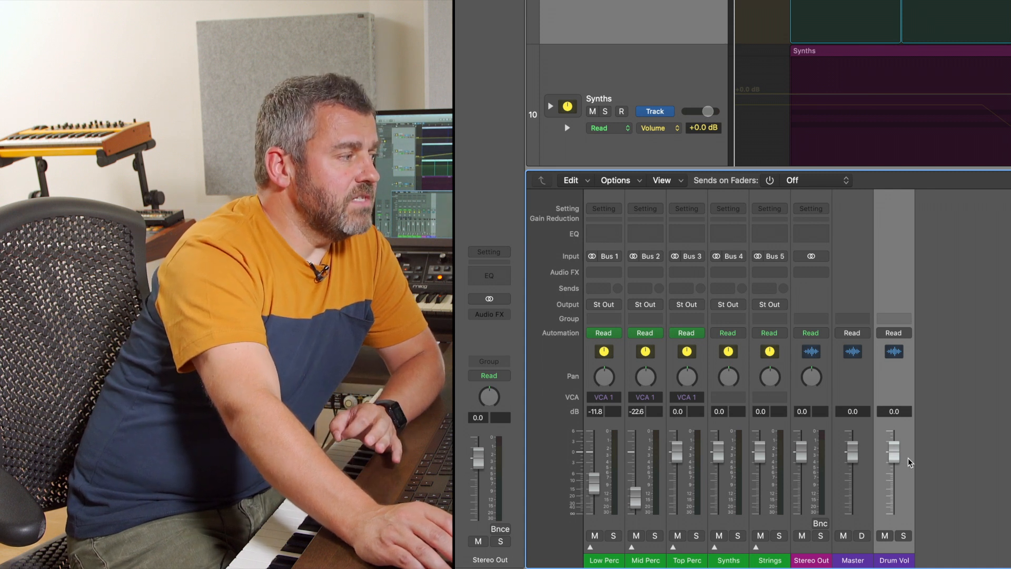
pyautogui.moveTo(894, 465); pyautogui.dragTo(893, 455)
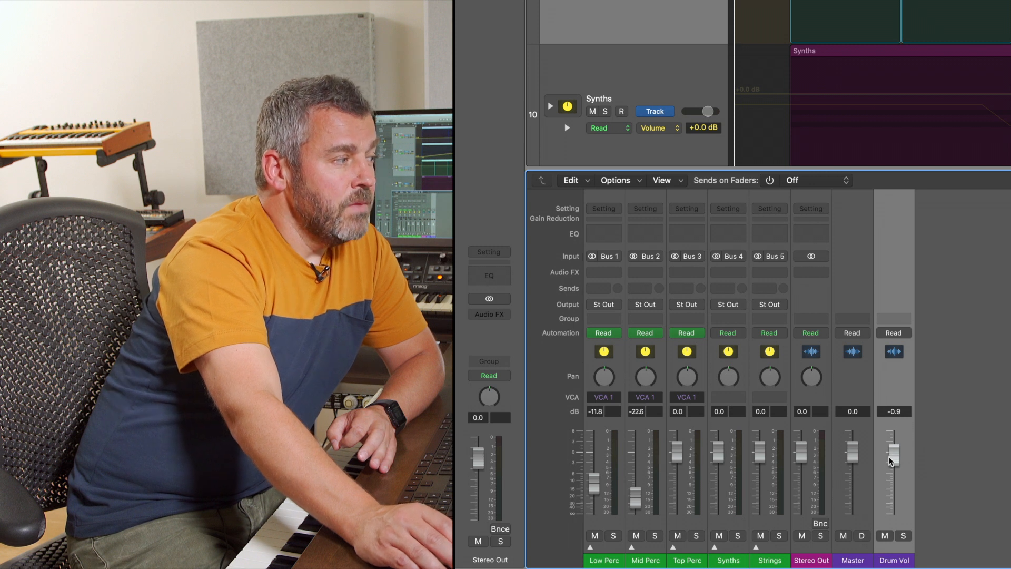
pyautogui.moveTo(893, 461); pyautogui.dragTo(893, 450)
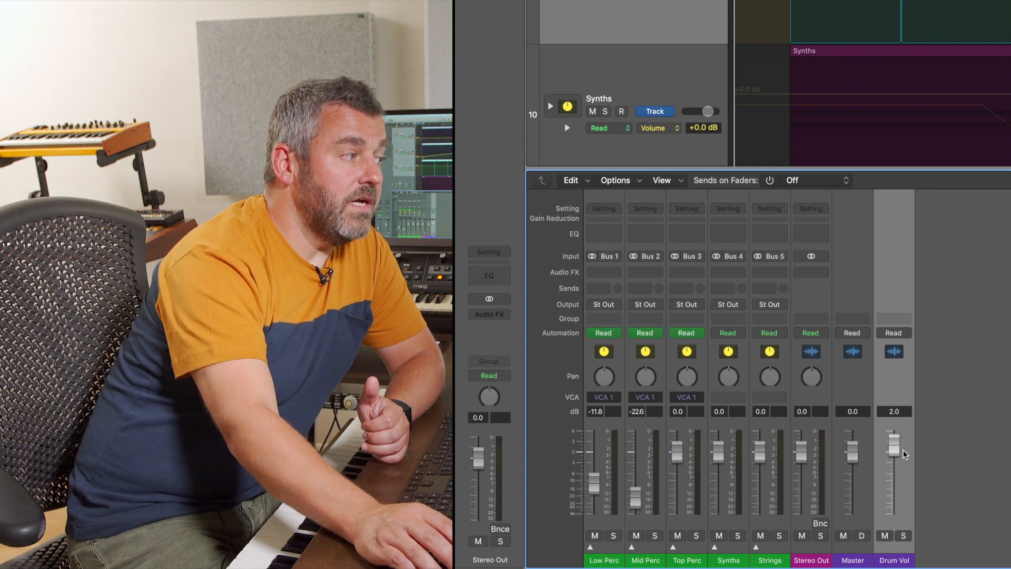
pyautogui.moveTo(894, 442); pyautogui.dragTo(894, 454)
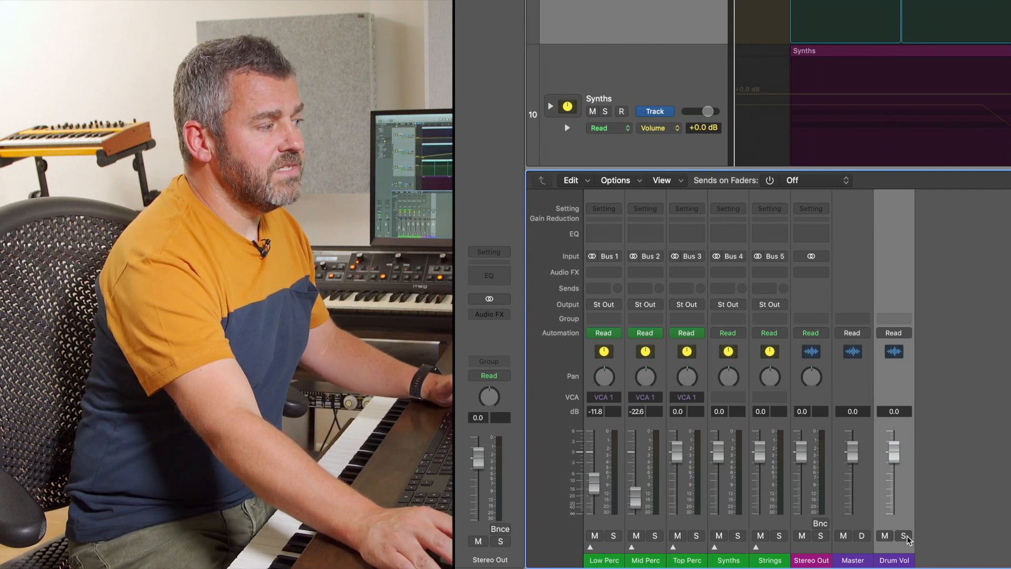
# - Solo the Drum Vol strip and raise its fader from about -1.6 to +2.0 dB
pyautogui.click(908, 535)
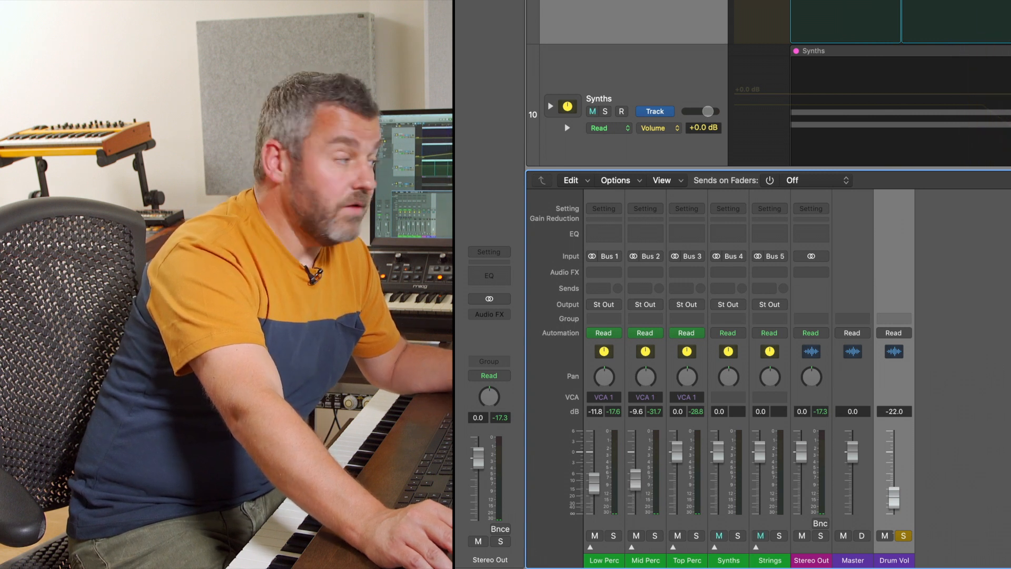
pyautogui.moveTo(894, 502); pyautogui.dragTo(894, 436)
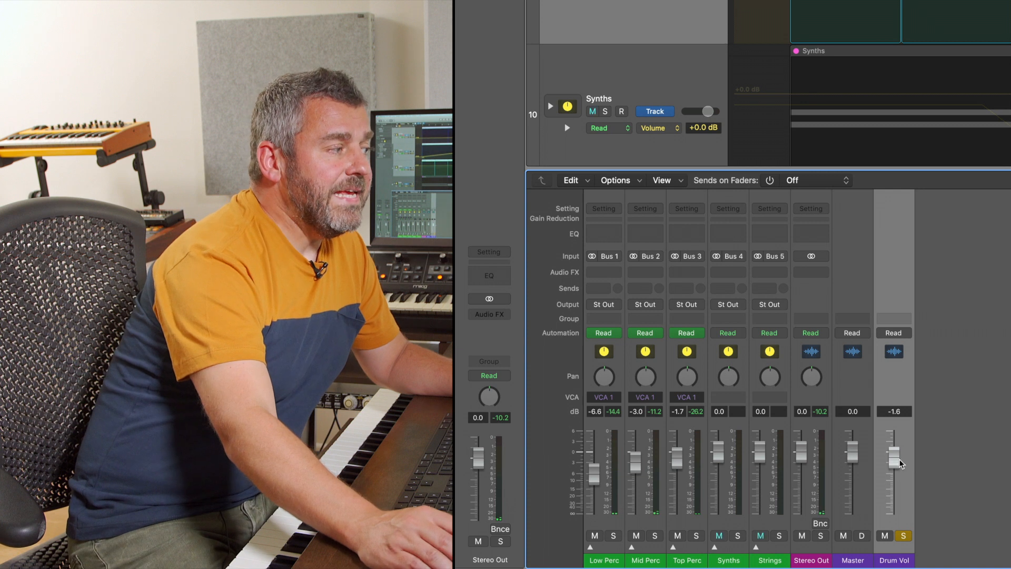
pyautogui.moveTo(894, 468); pyautogui.dragTo(894, 442)
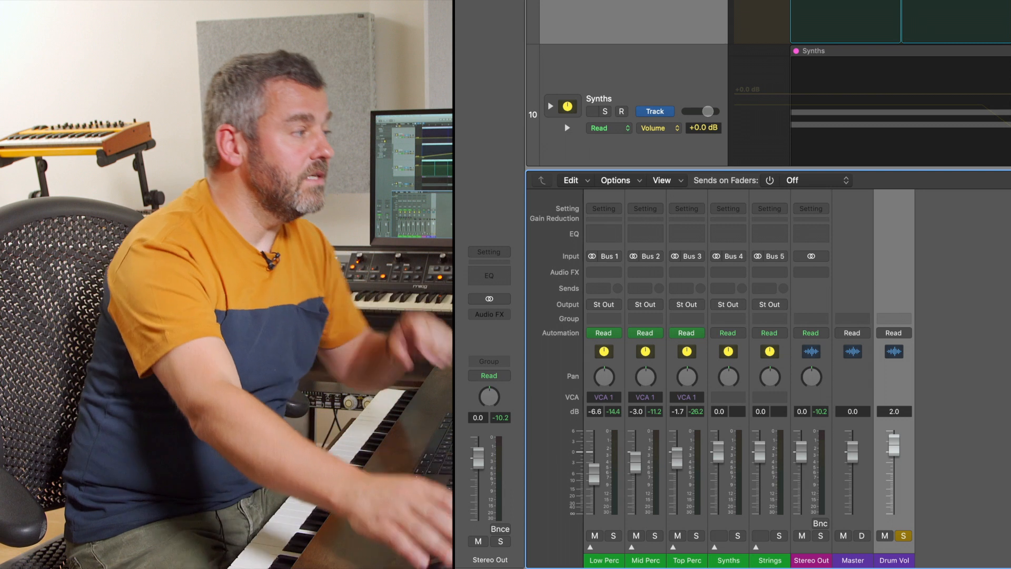
pyautogui.rightClick(632, 439)
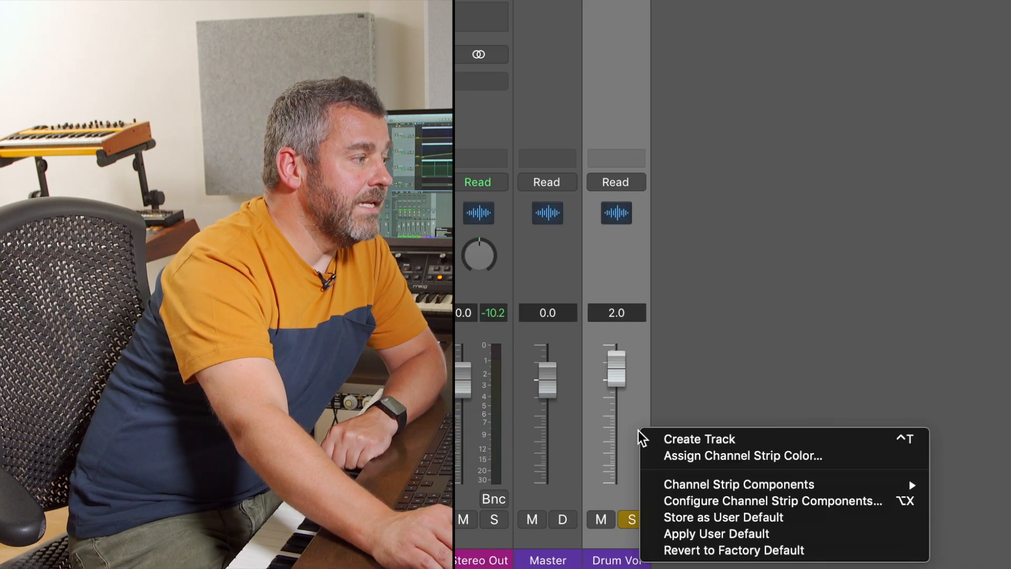
pyautogui.moveTo(781, 438)
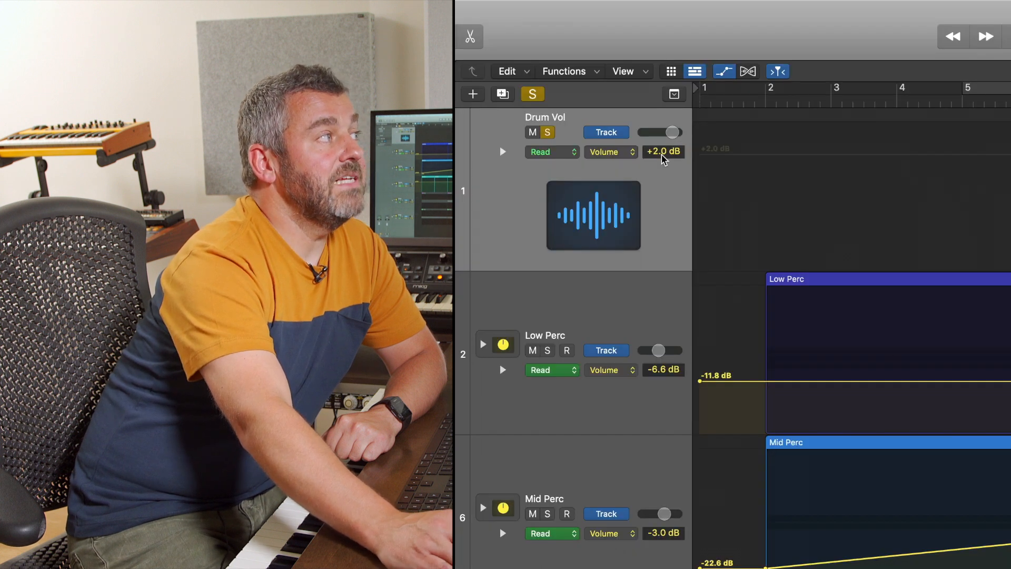
pyautogui.moveTo(664, 152)
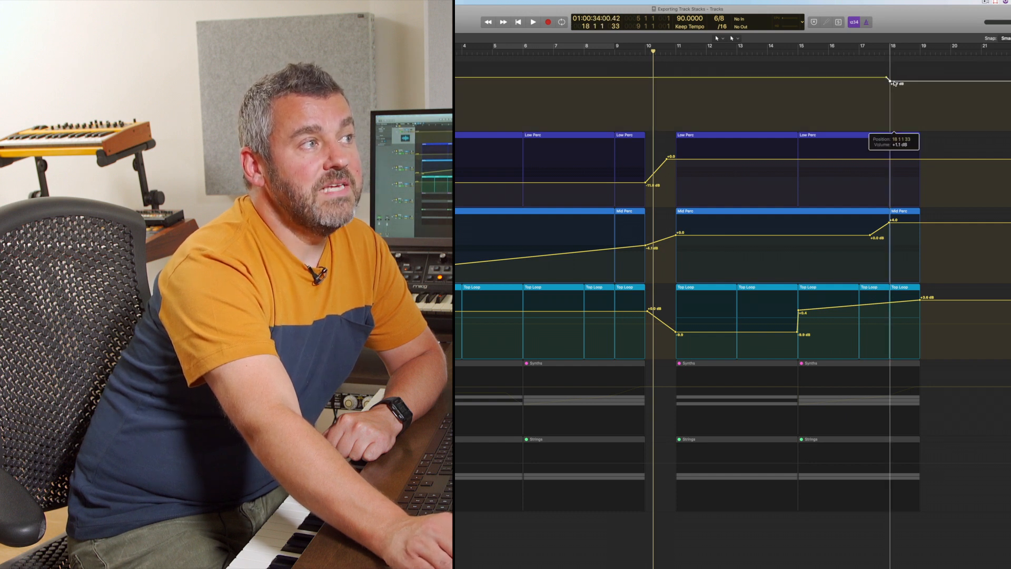
# - Pull a Drum Vol volume automation point down near bar 18
pyautogui.moveTo(891, 82); pyautogui.dragTo(888, 86)
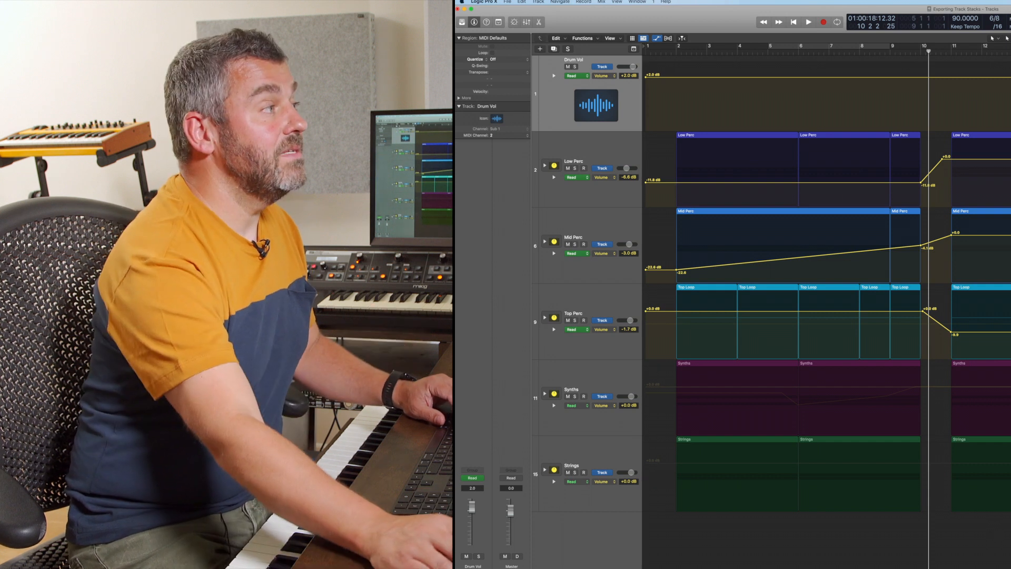
# - Ramp Drum Vol's automation down between bars 15 and 19, then start playback
pyautogui.click(808, 21)
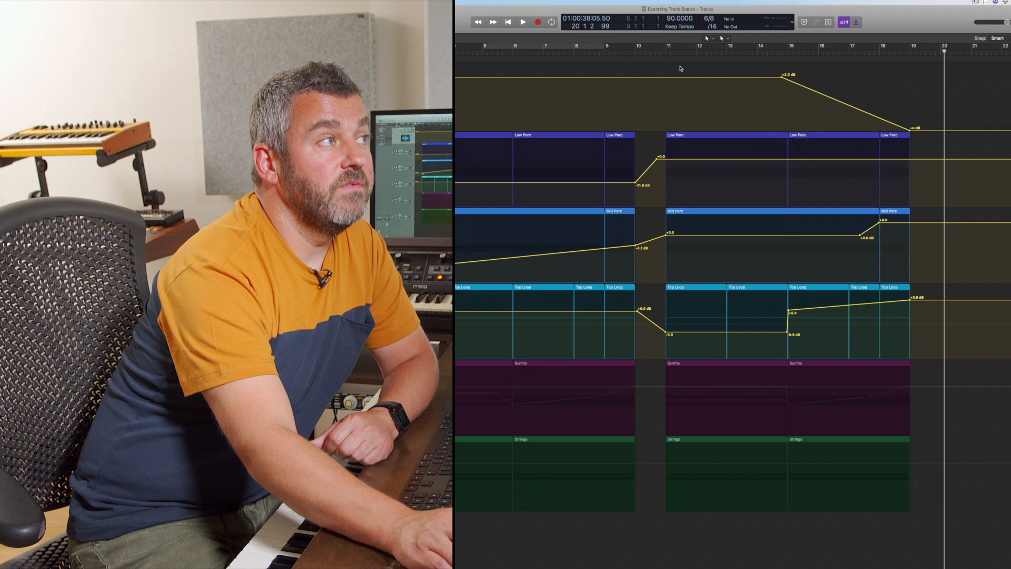
pyautogui.click(522, 21)
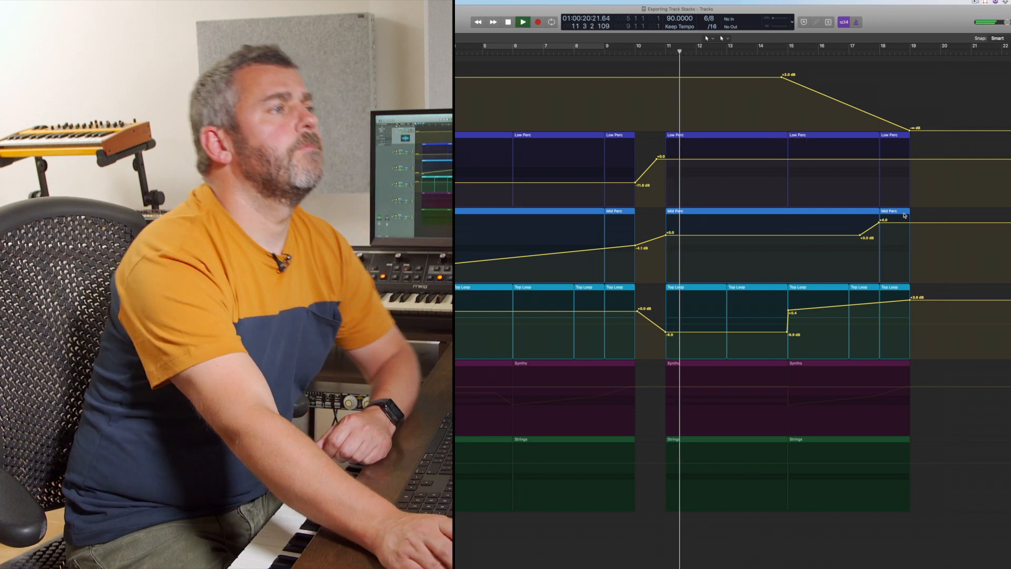